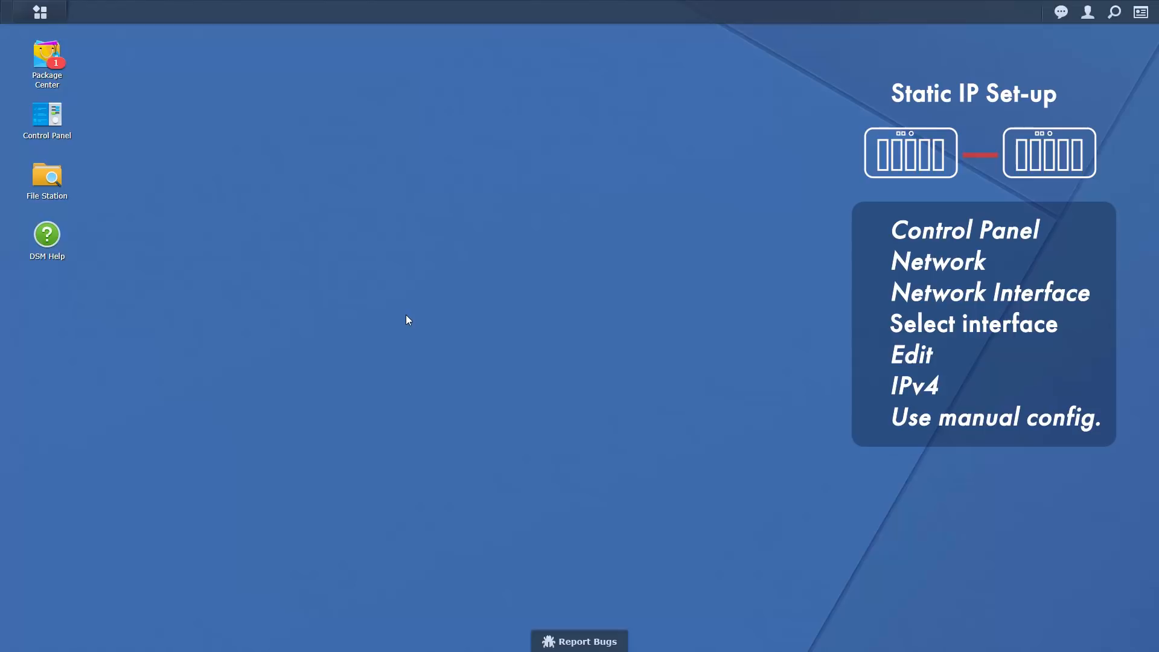
- Switch LAN 1 to manual IPv4 configuration with static address 10.12.7.239 in Control Panel
double_click(46, 116)
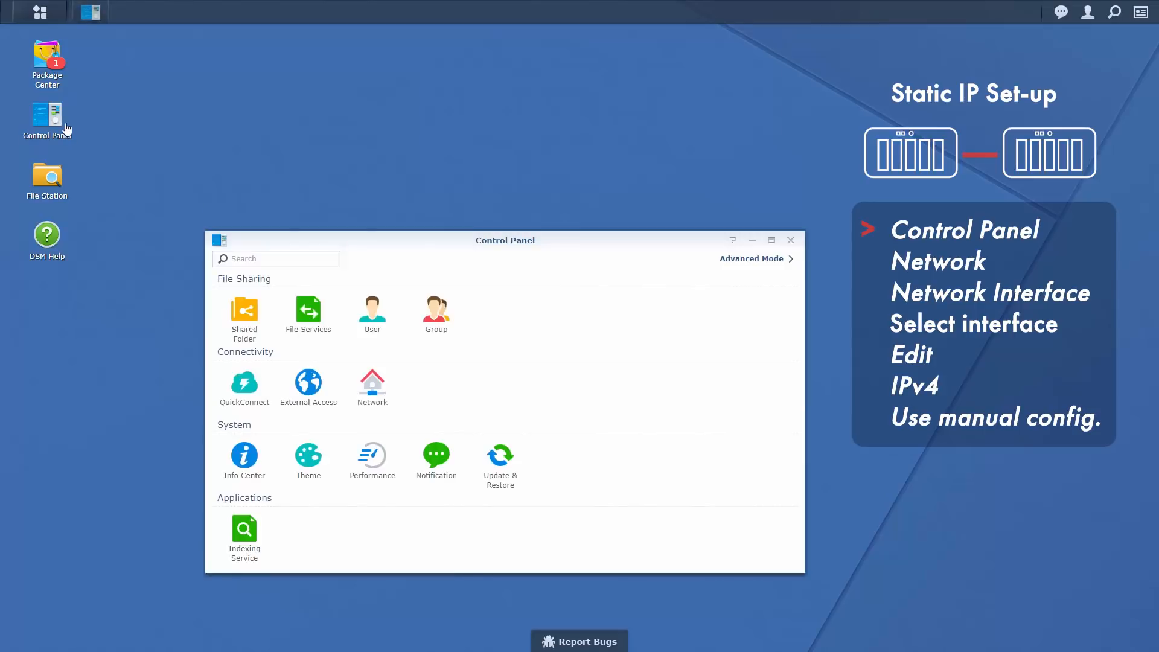
left_click(372, 383)
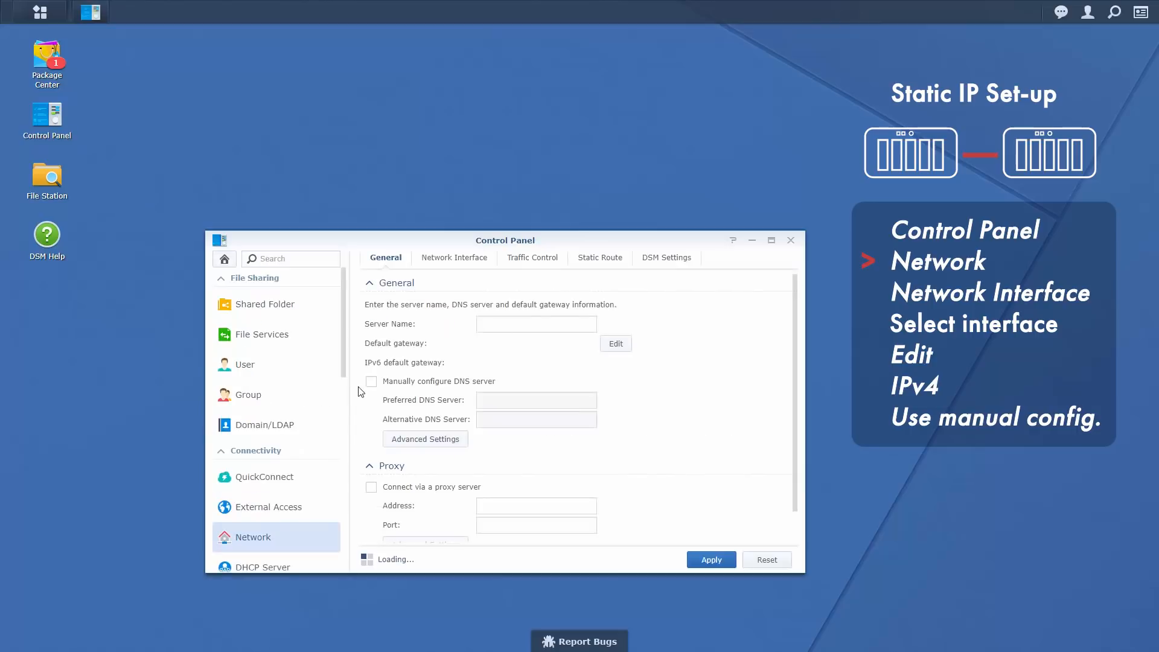
left_click(454, 257)
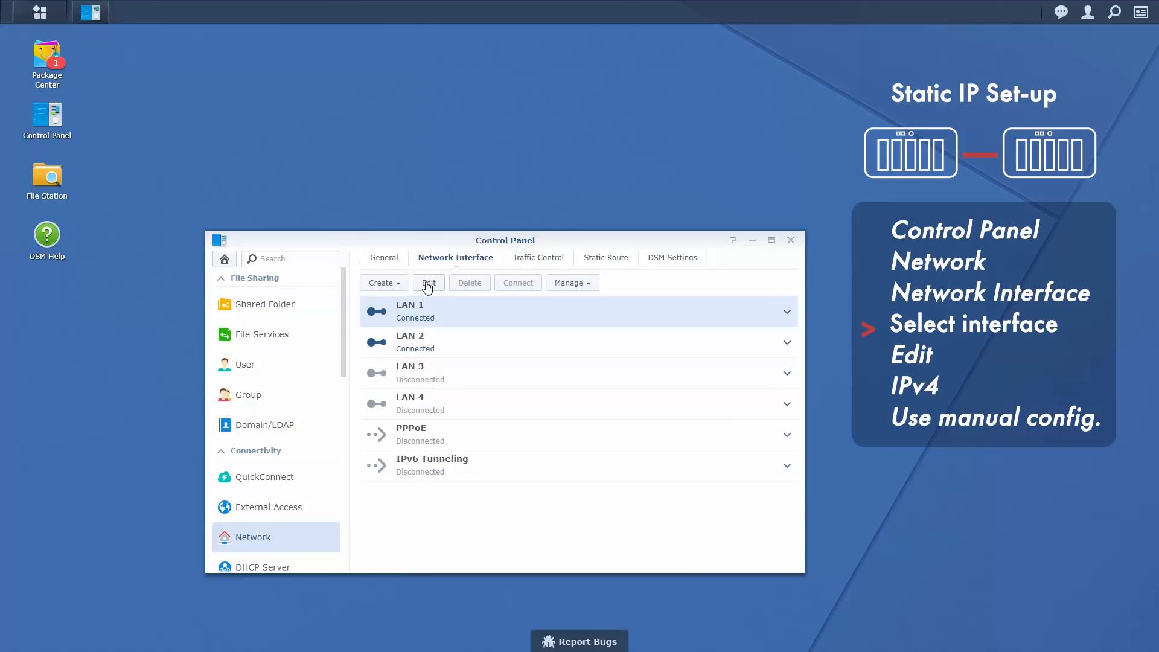
left_click(427, 283)
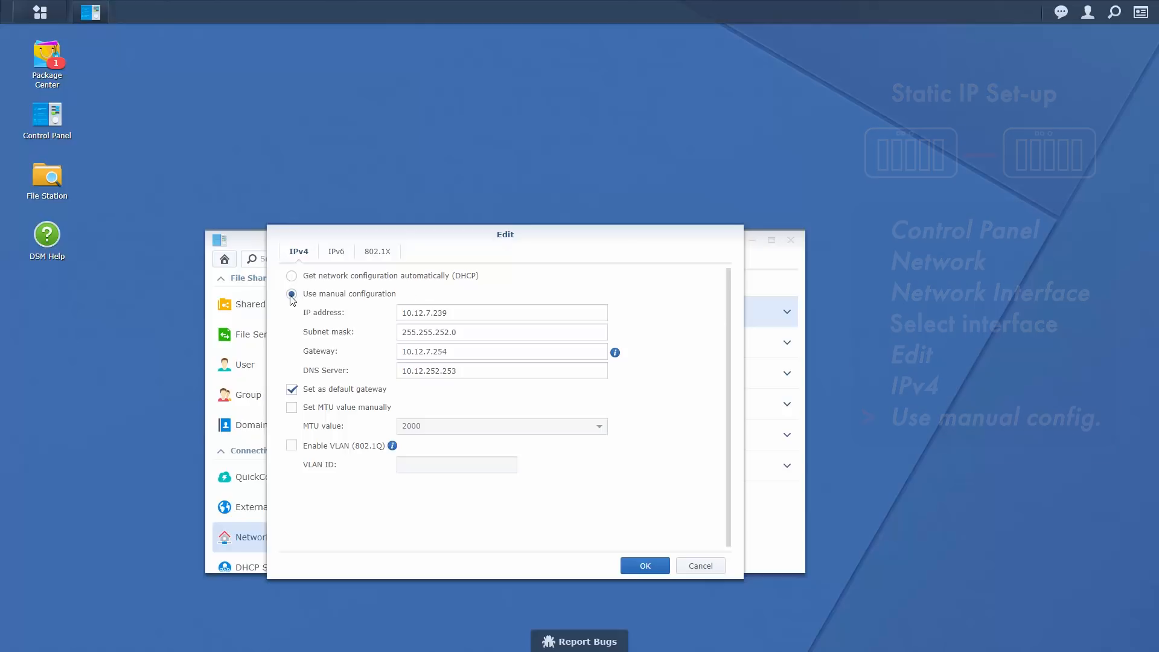
left_click(644, 566)
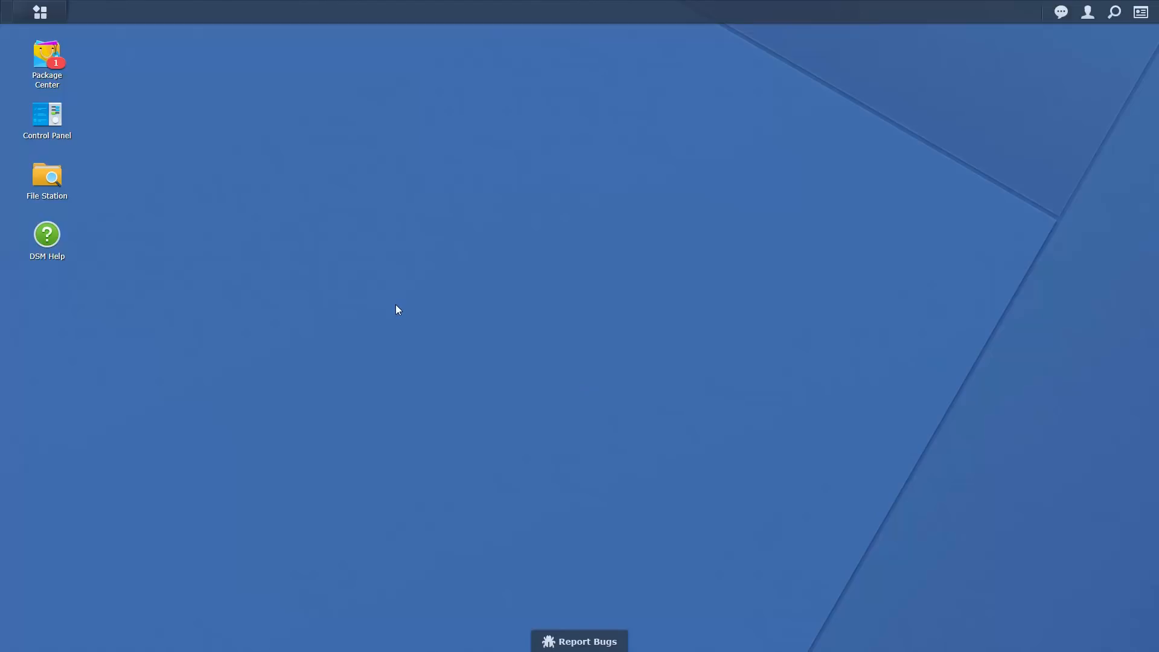
mouse_move(393, 306)
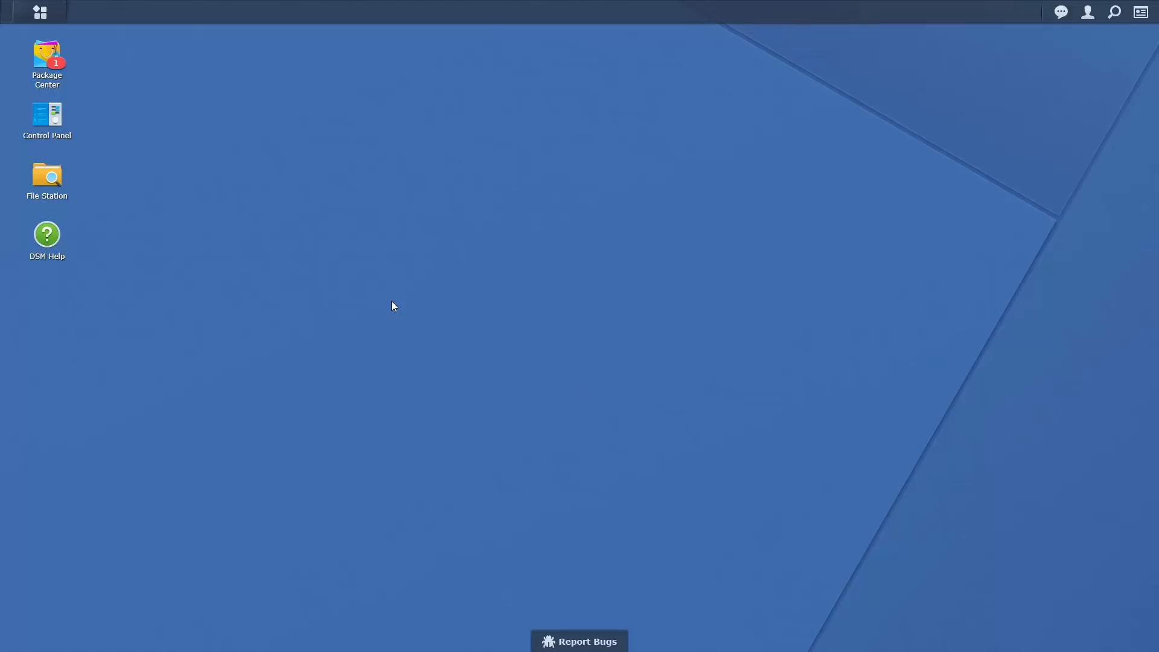
- Launch High Availability Manager from the main menu
left_click(39, 12)
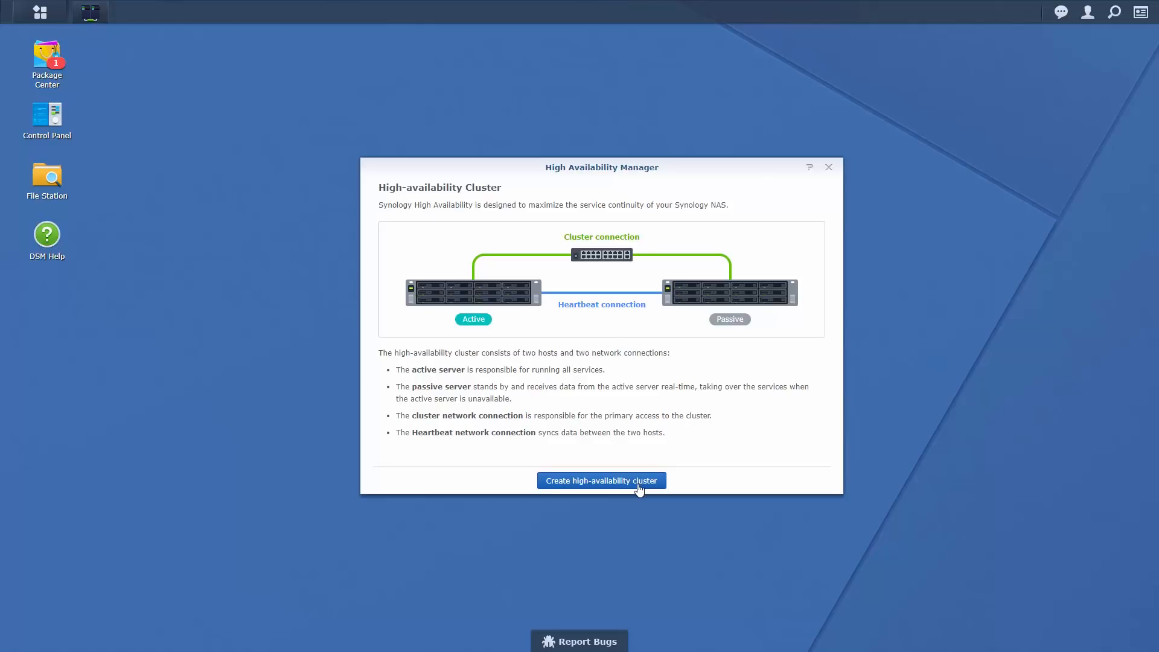
- Start the cluster wizard with LAN 1 as cluster interface and LAN 2 as heartbeat
left_click(601, 481)
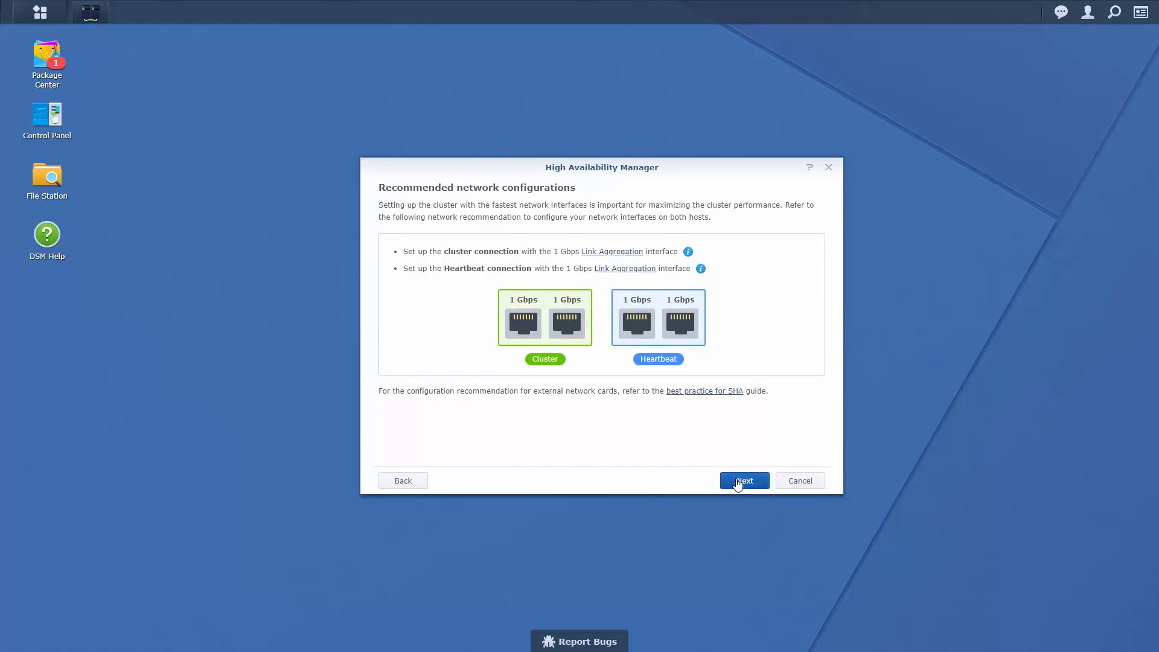
left_click(743, 481)
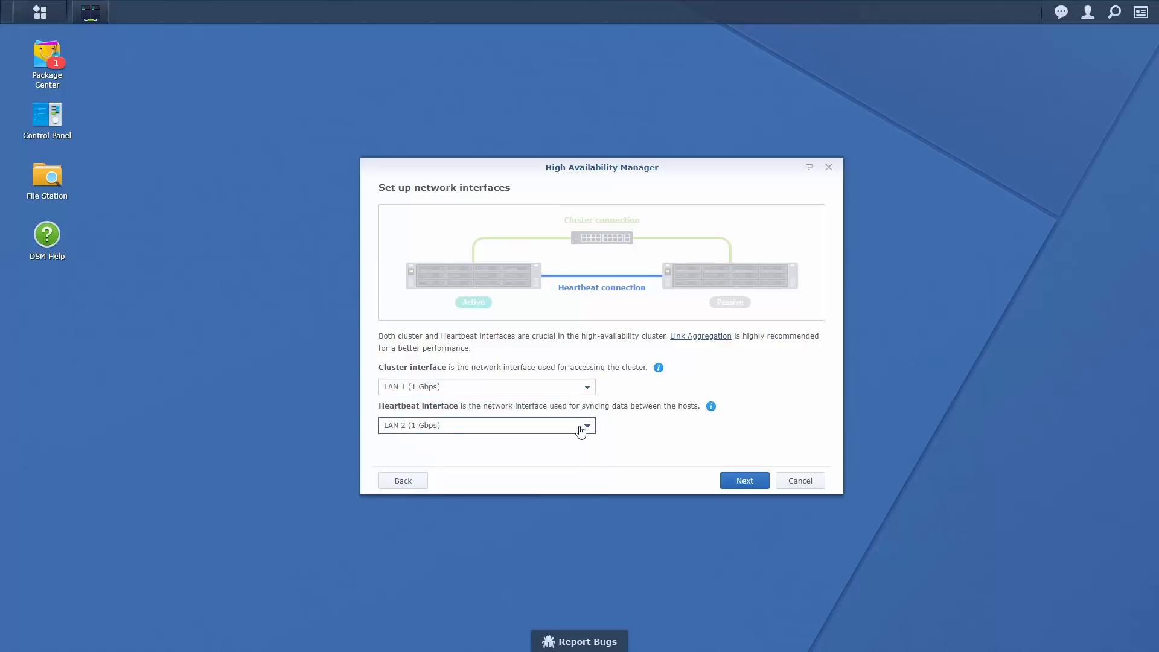
mouse_move(576, 470)
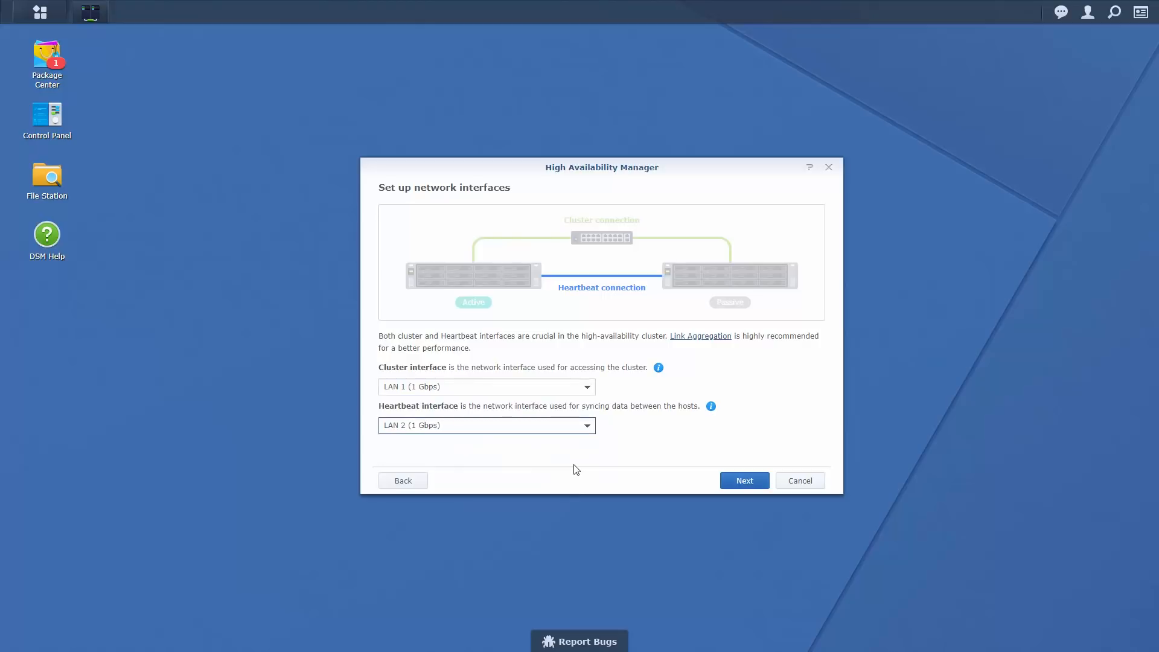
mouse_move(617, 477)
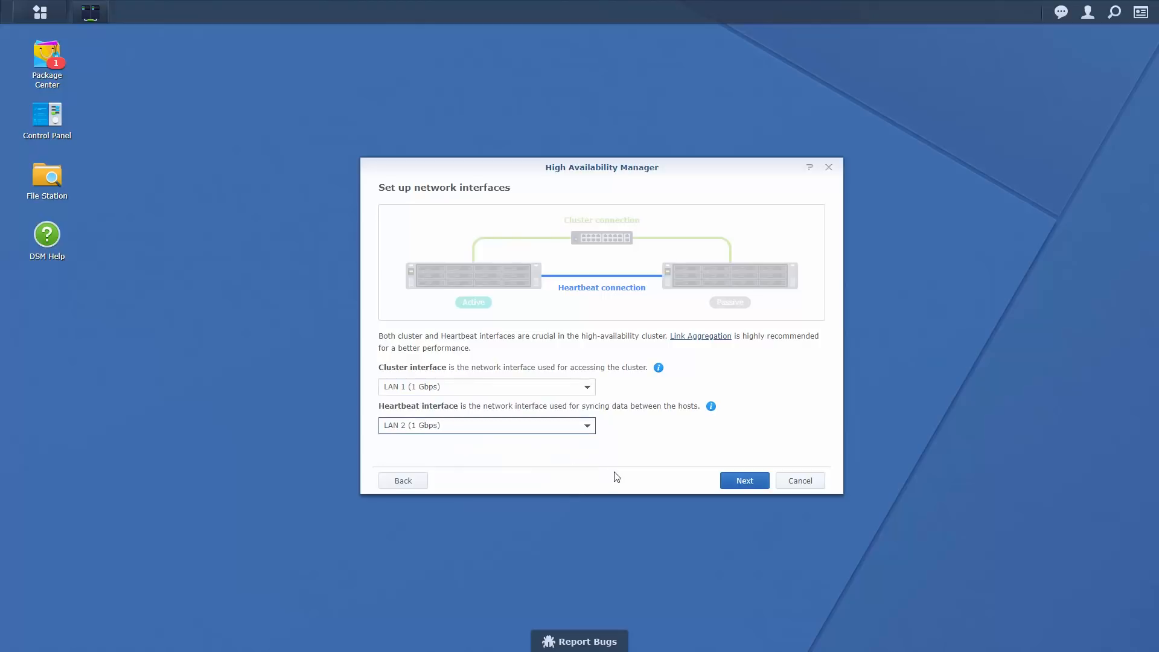
mouse_move(626, 478)
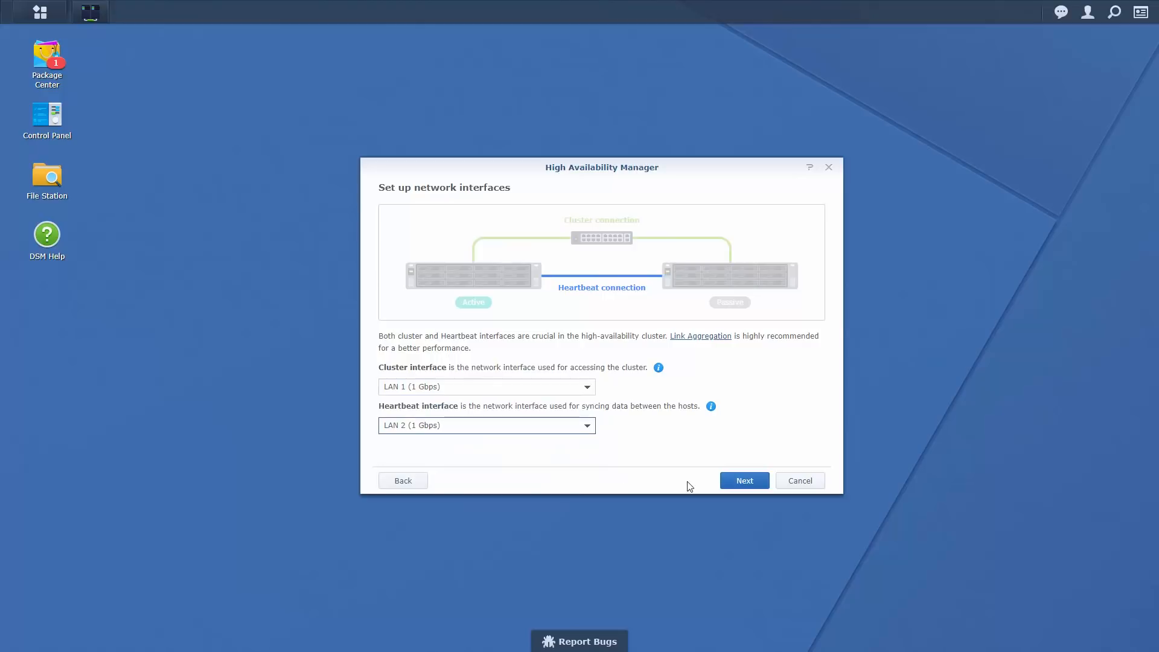
mouse_move(692, 487)
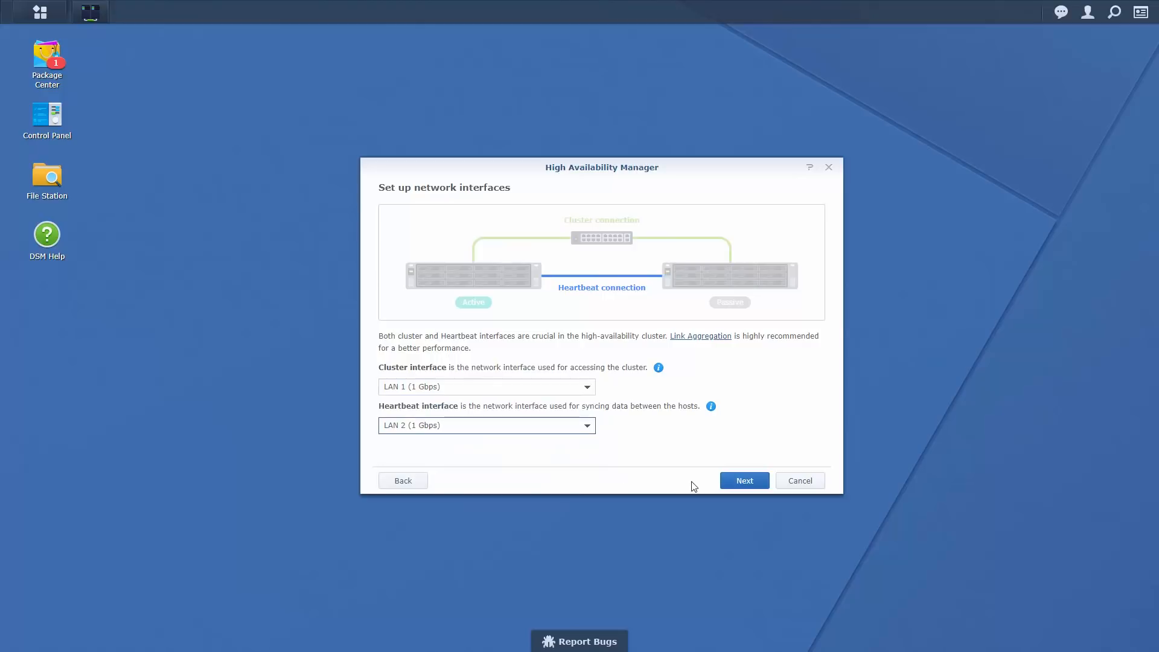
mouse_move(710, 481)
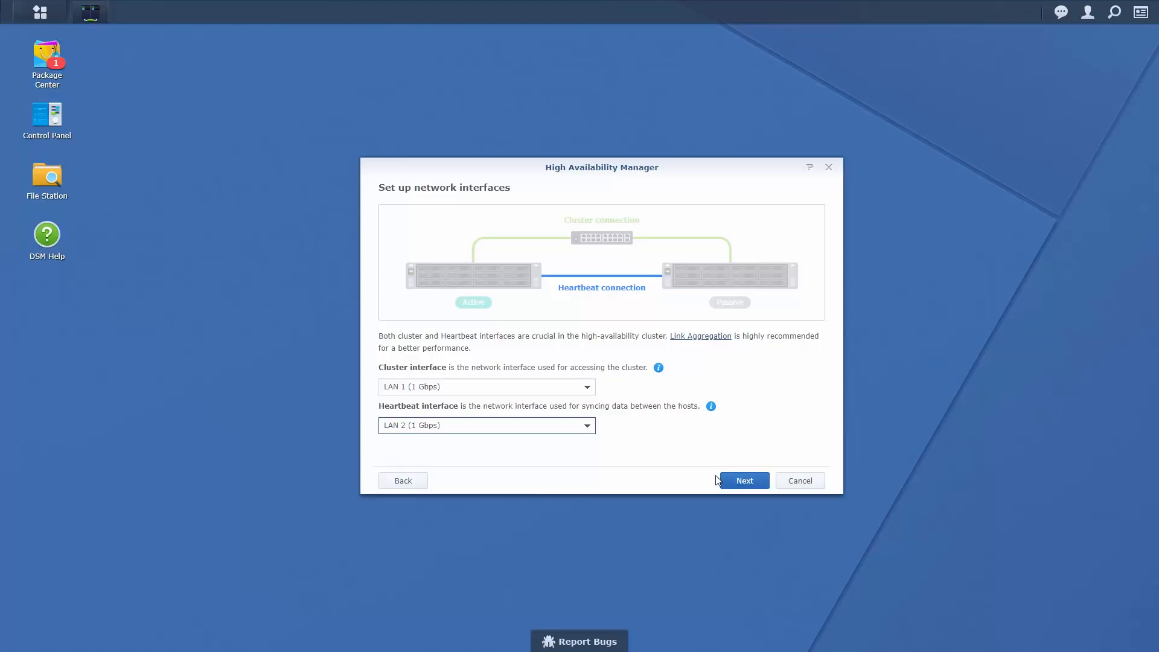
left_click(743, 481)
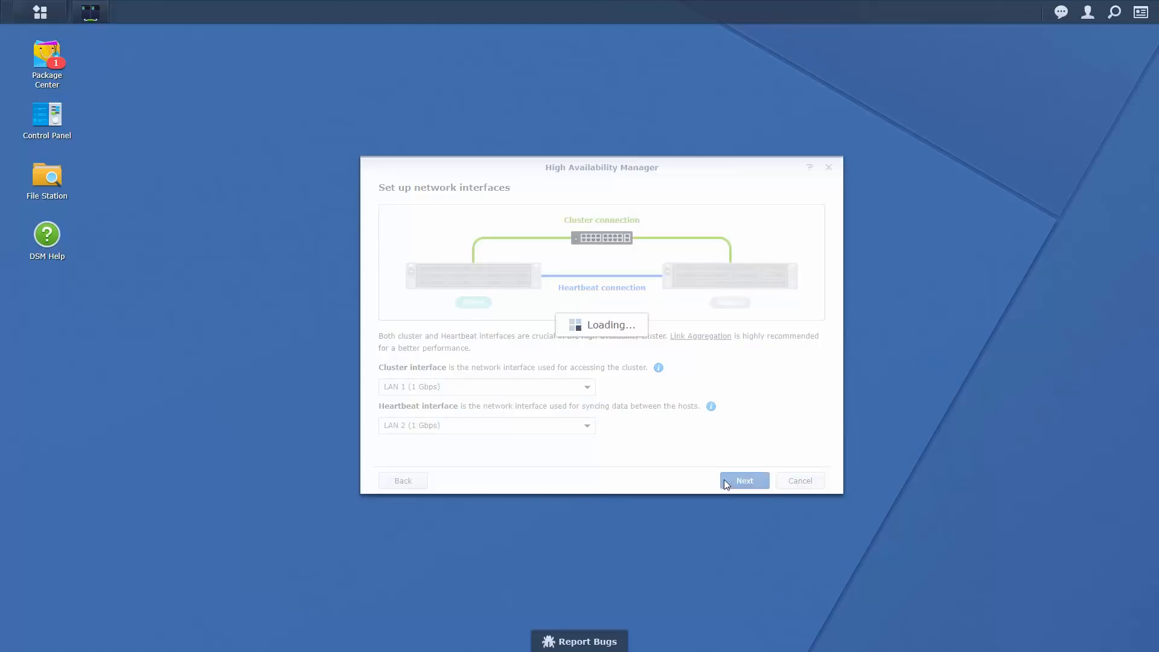
- Sign in to the StudioPassive server with username synology
left_click(744, 481)
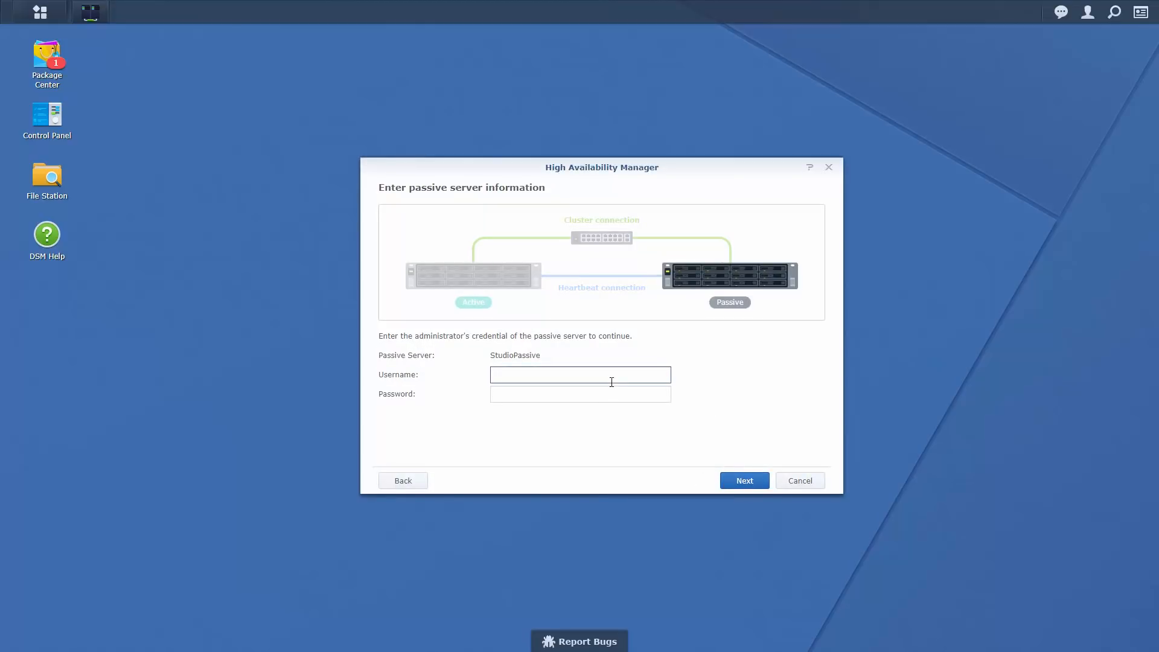
type("synology")
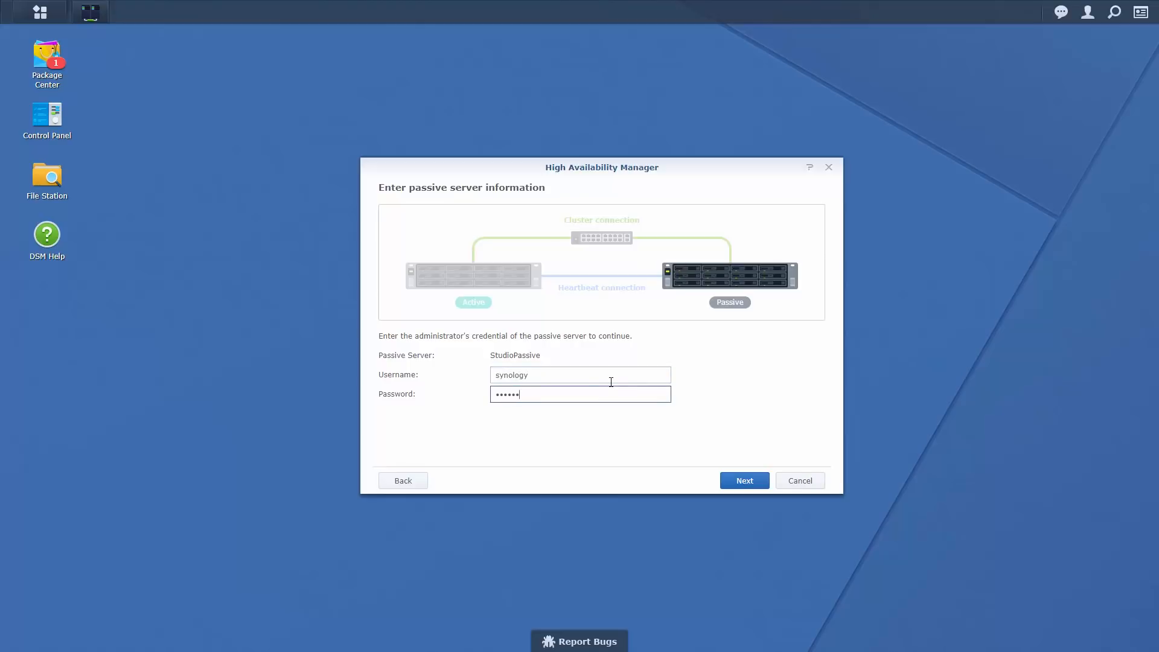
left_click(744, 480)
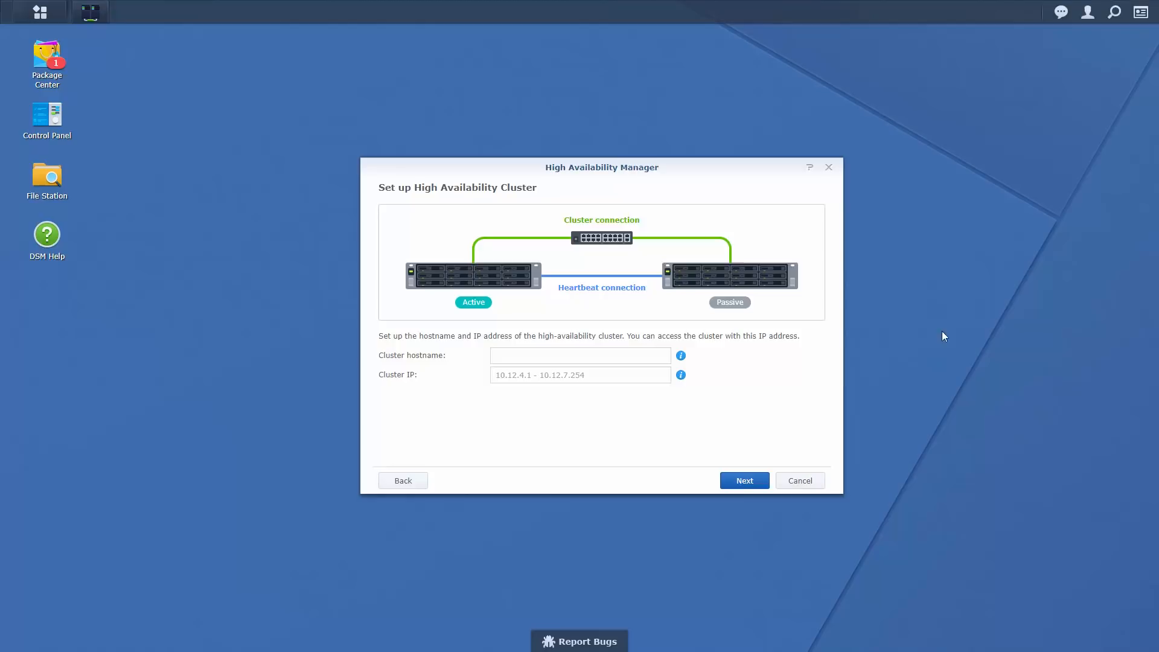
- Enter cluster hostname StudioCluster and cluster IP 10.12.4.1
left_click(579, 355)
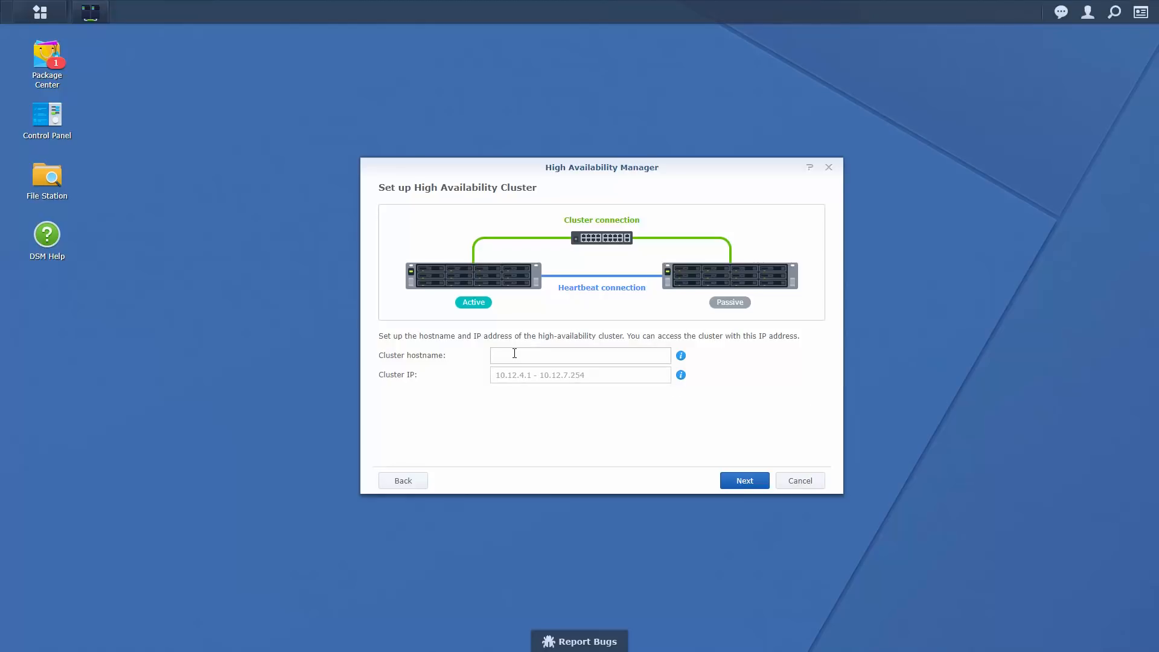
left_click(580, 355)
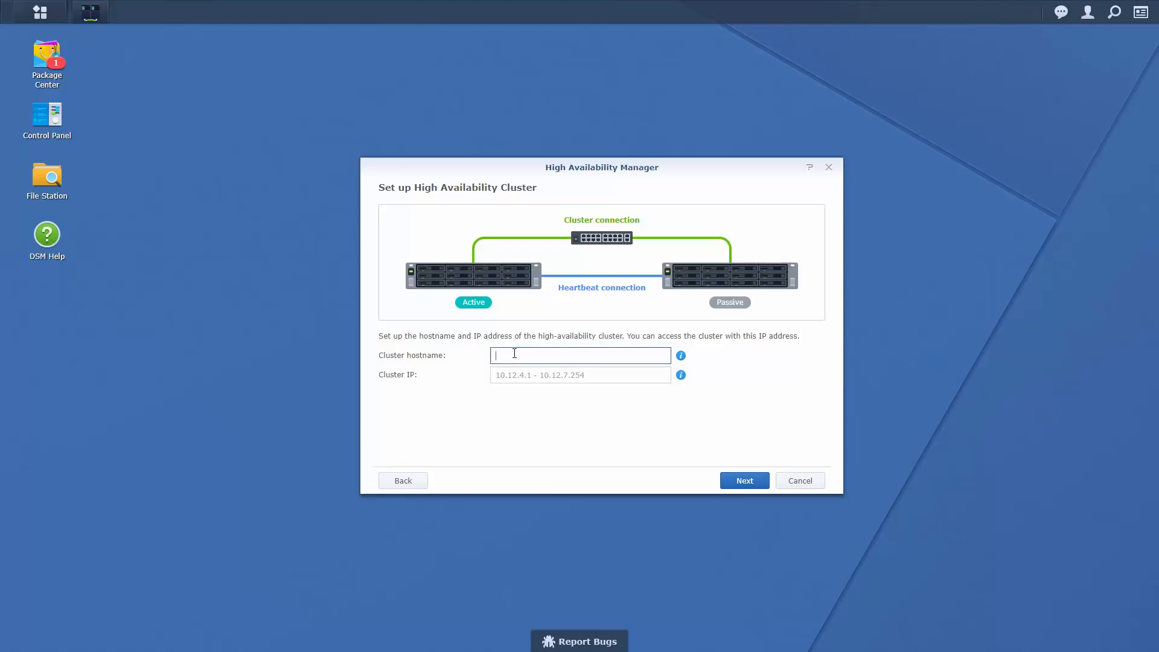
type("Studio")
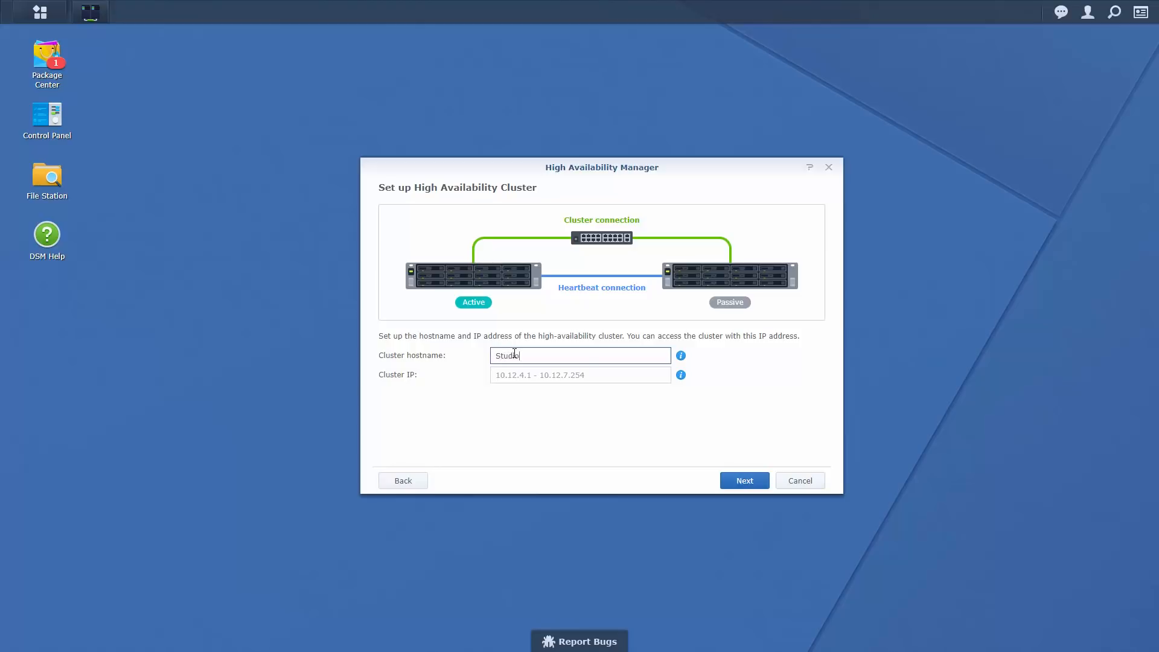
type("Cluster")
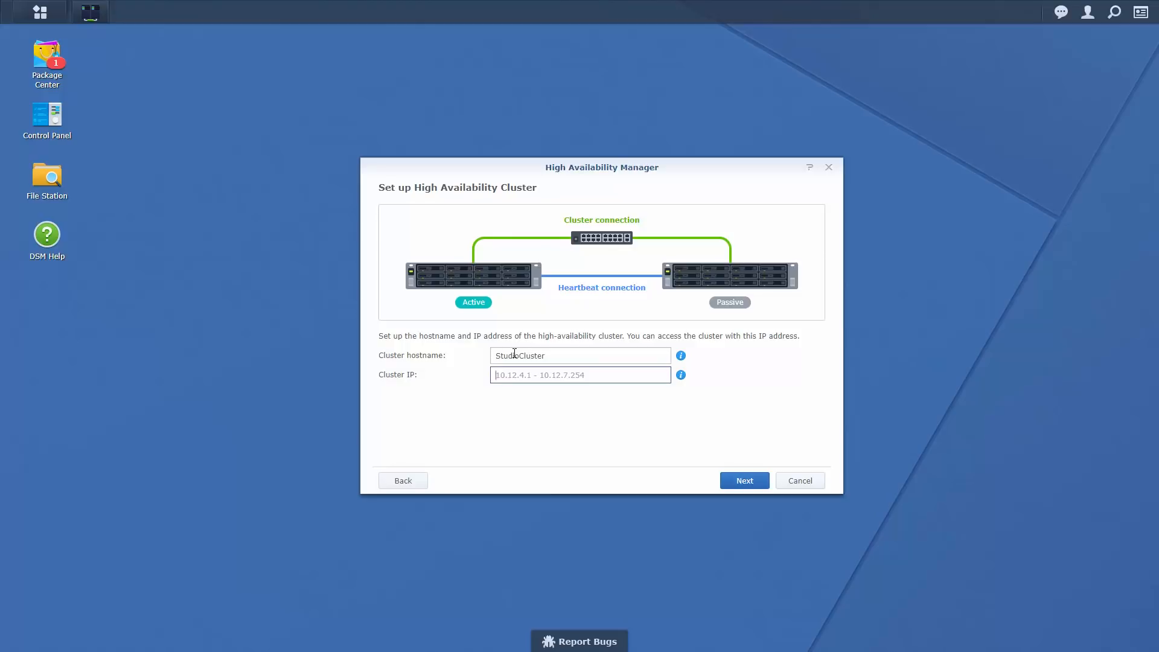
type("10.12.4.1")
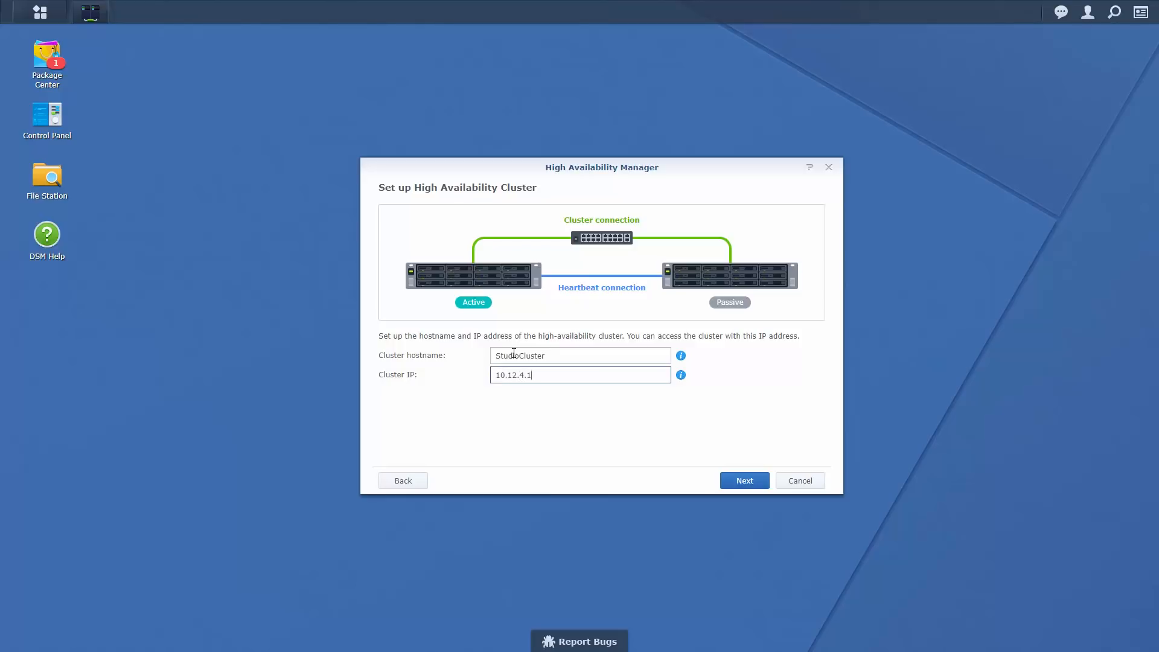
left_click(744, 481)
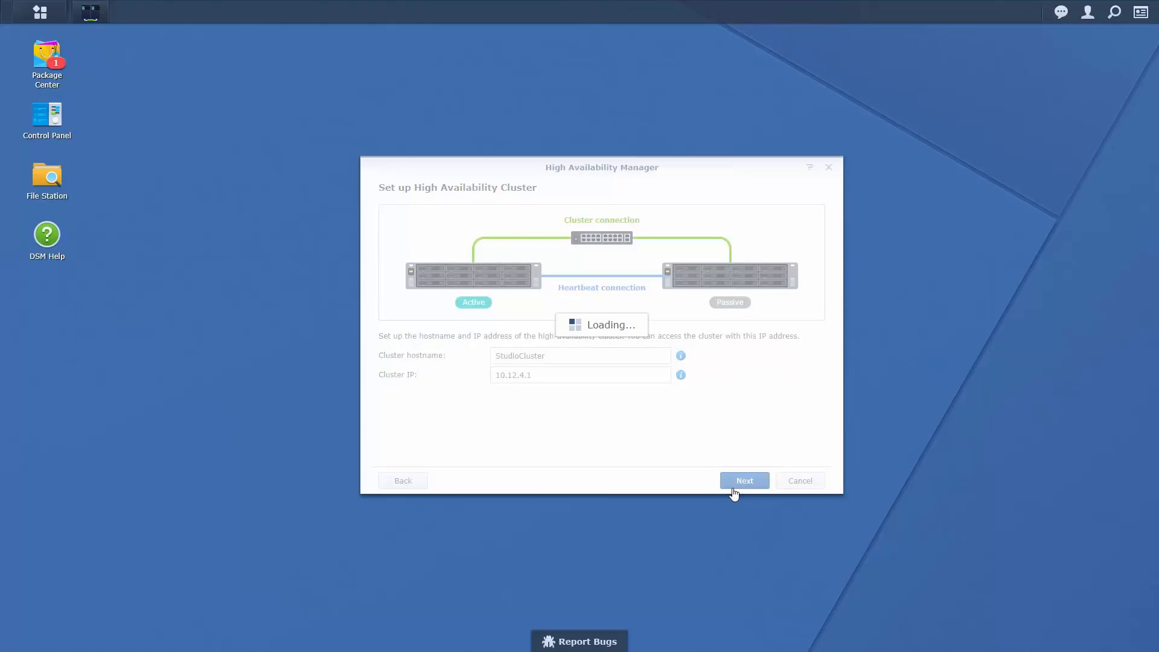
- Pass the requirement checks and confirm erasing all existing data with the DSM password
left_click(744, 480)
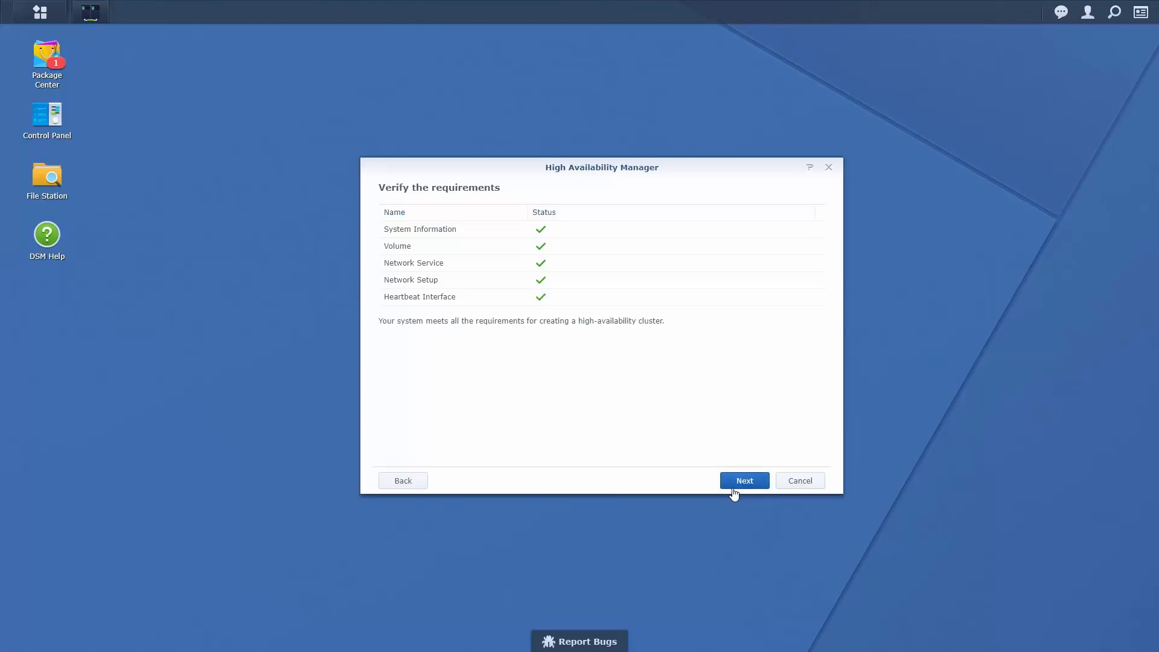
left_click(744, 480)
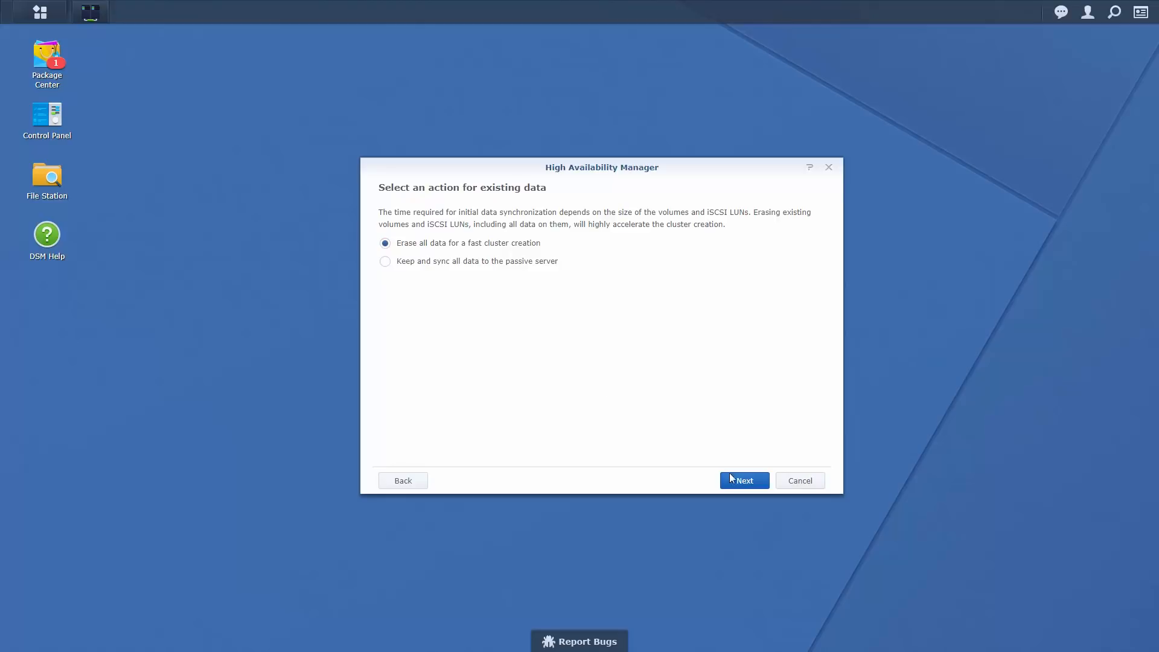
left_click(743, 480)
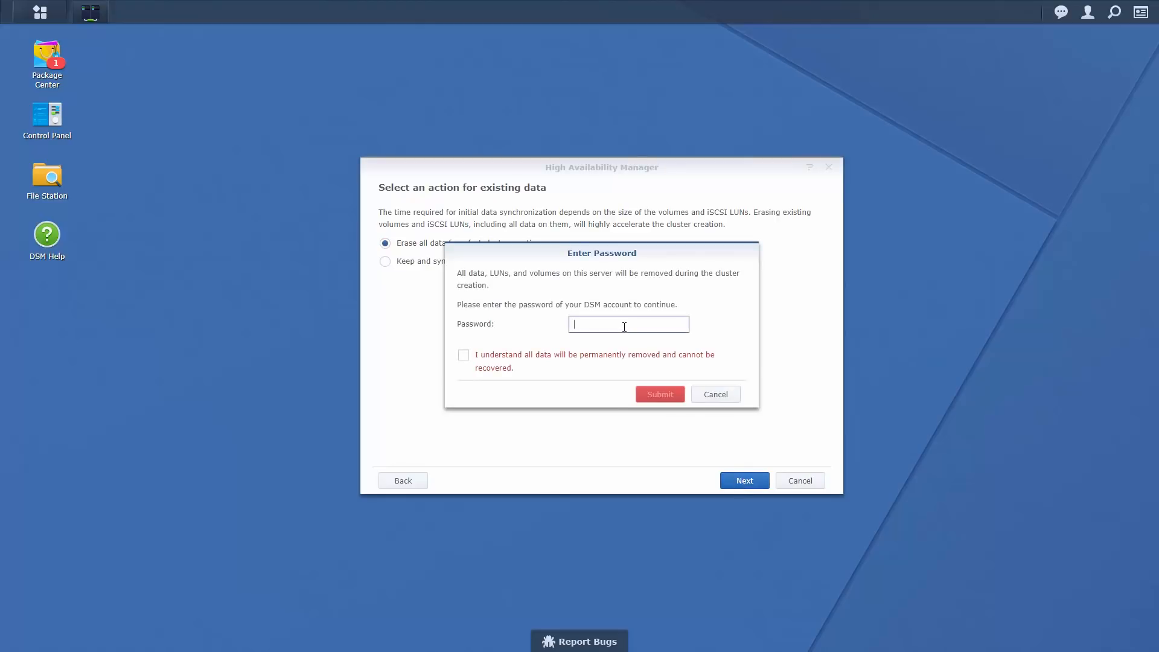
type("••••")
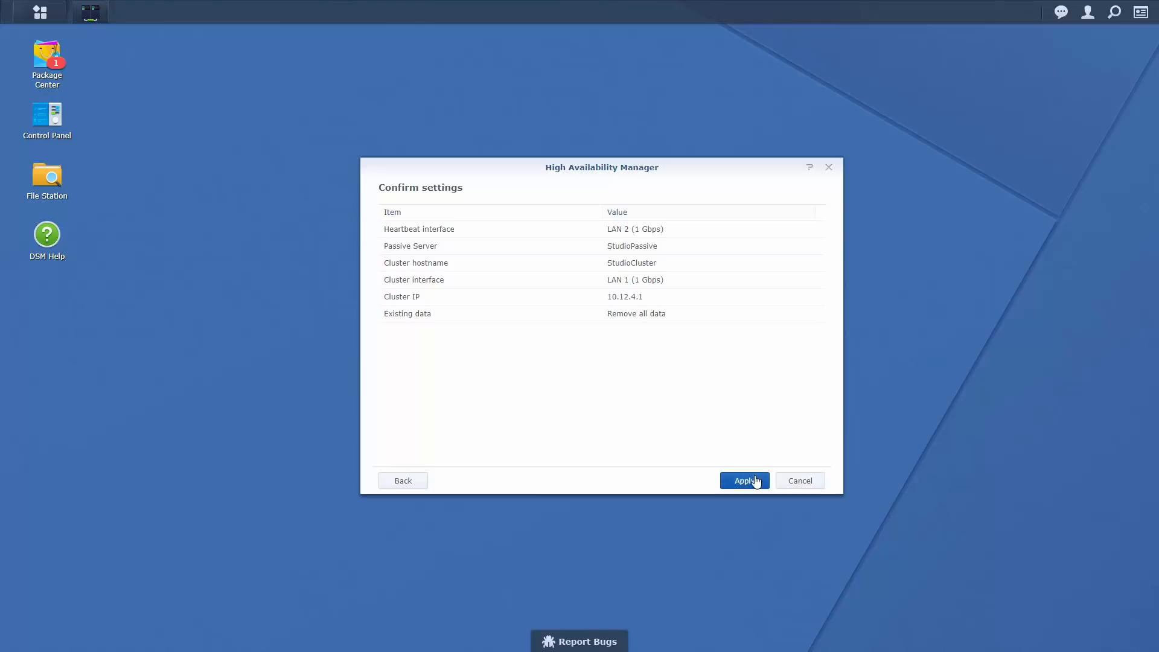
- Apply the settings, acknowledge data removal, and check StudioCluster's Normal status
left_click(744, 481)
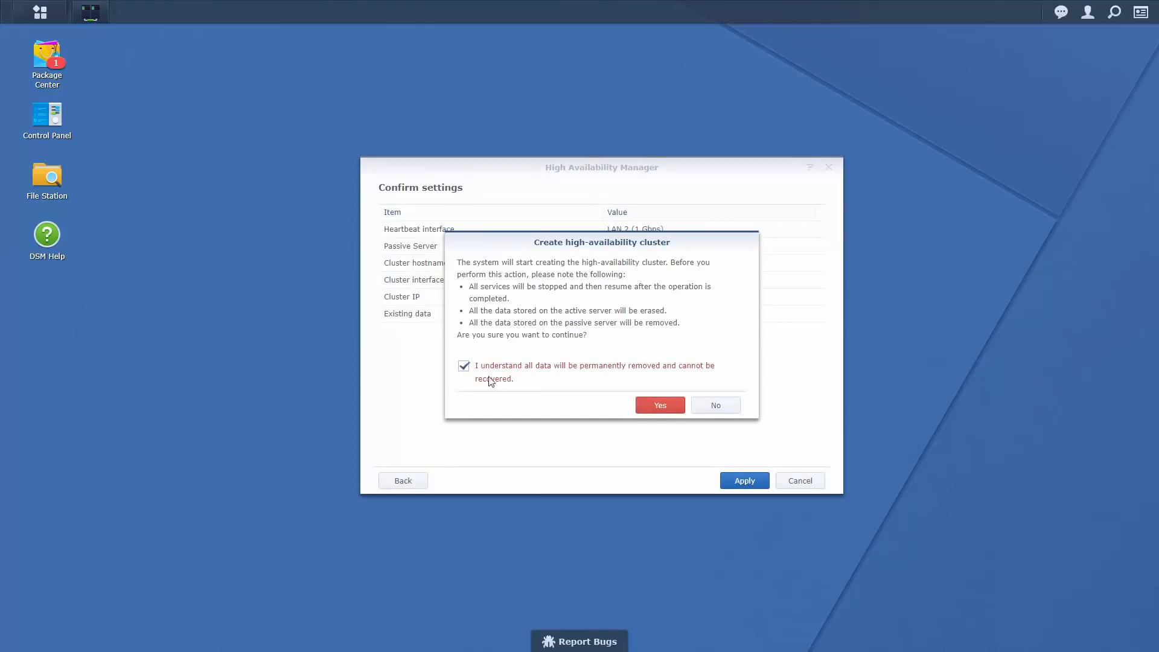
left_click(659, 405)
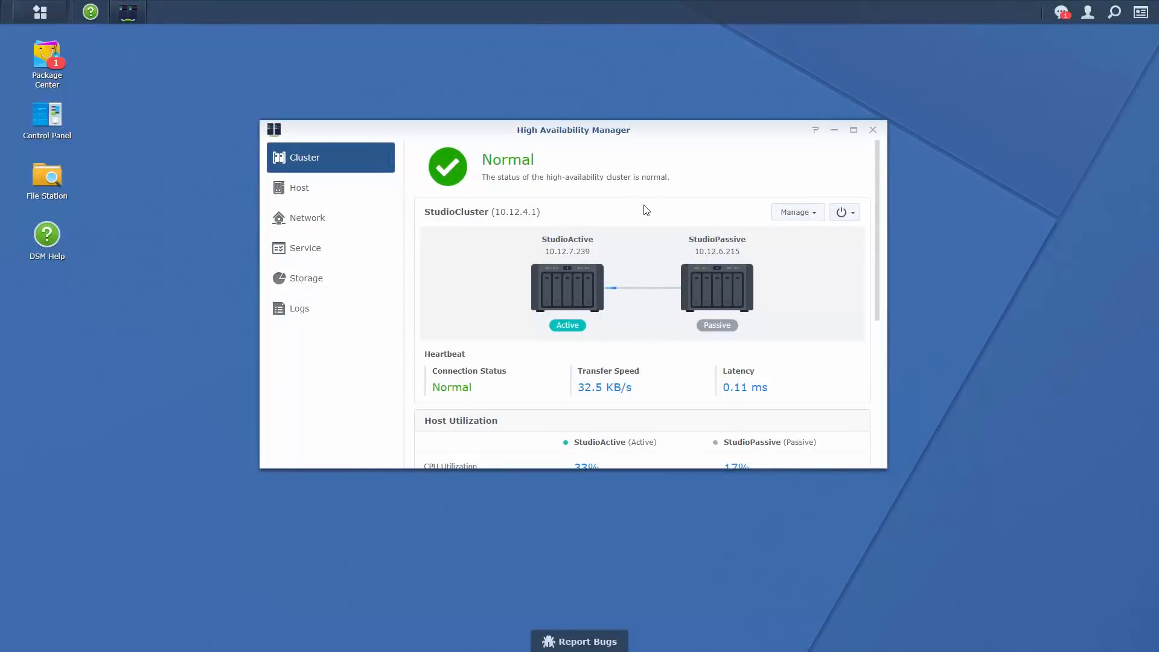
scroll("down", 3)
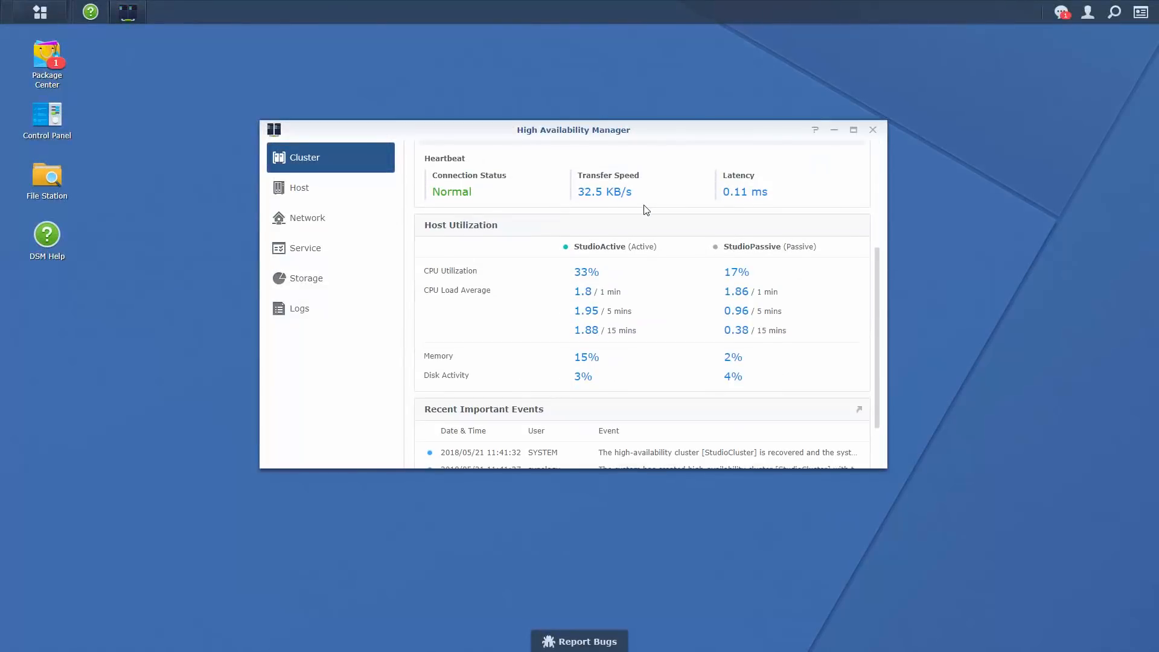